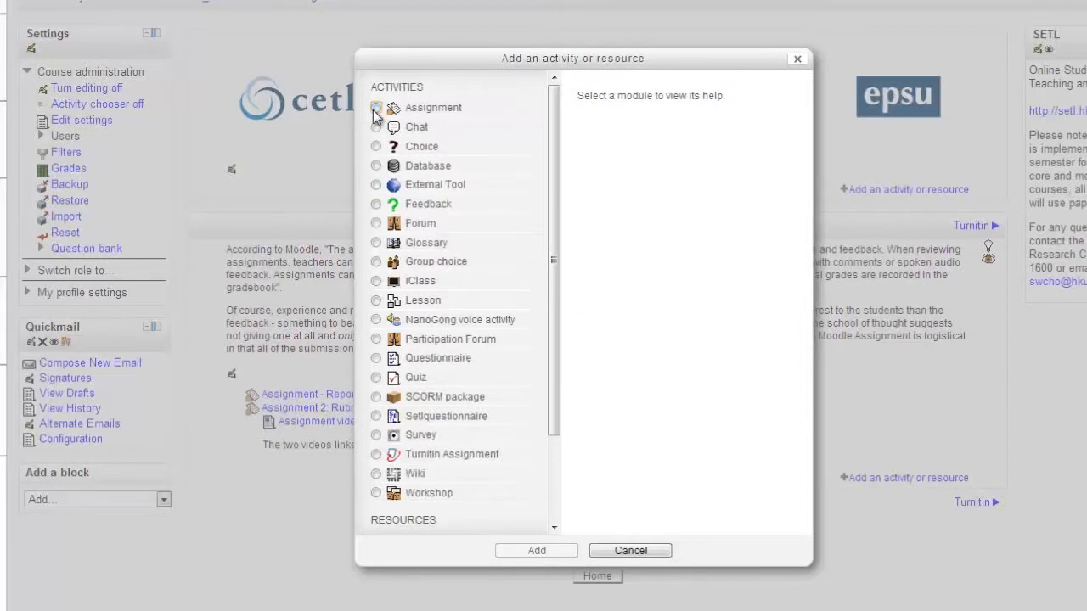
# Add an Assignment activity to the course section.
pyautogui.click(376, 107)
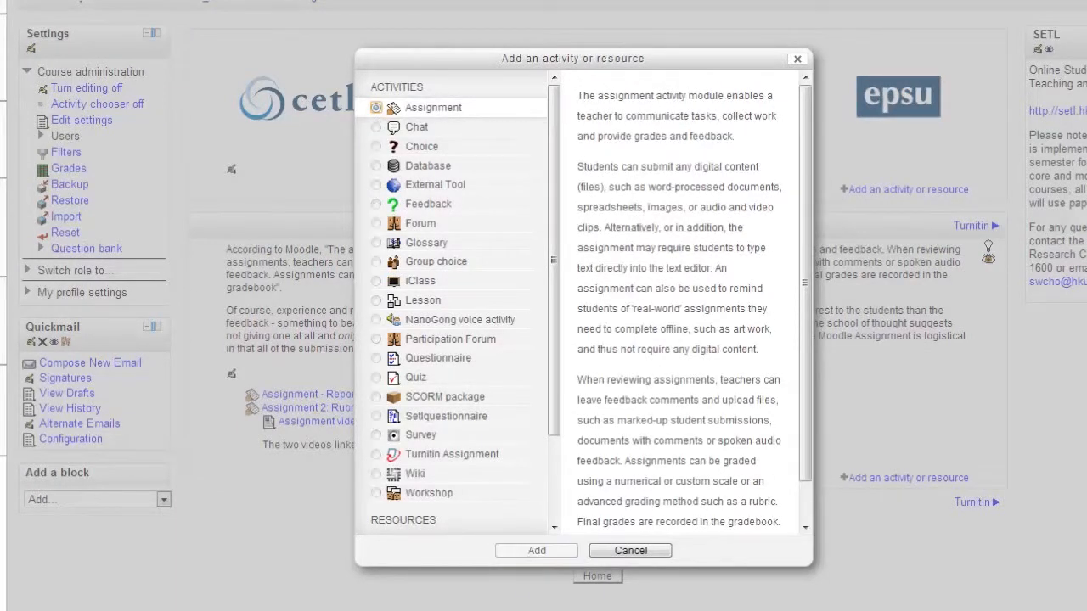
pyautogui.click(536, 550)
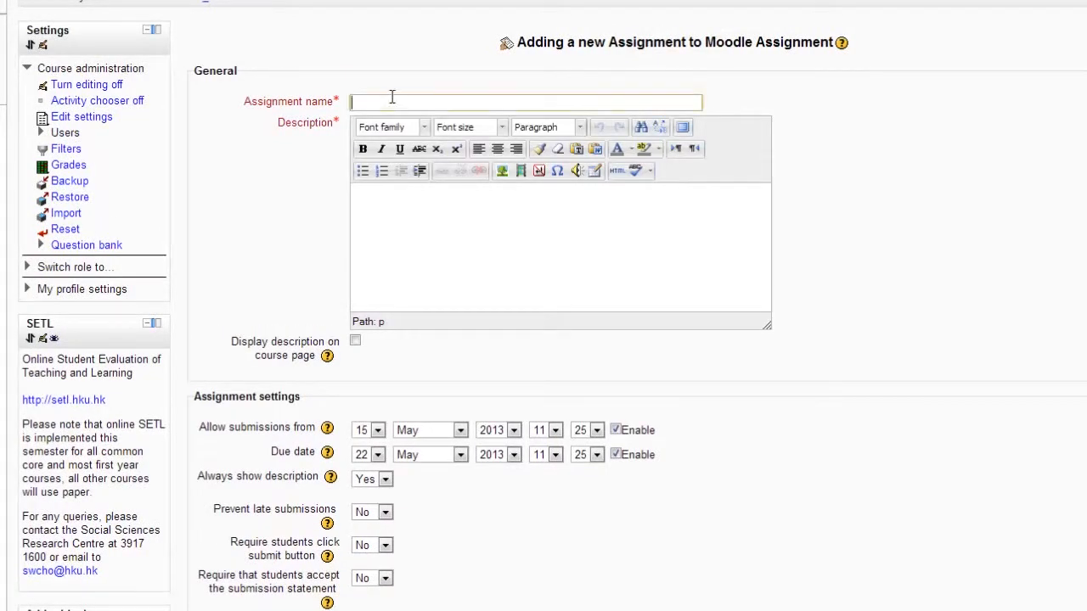
# Enter 'Assignment One' as the assignment name and description.
pyautogui.write('Assignment One')
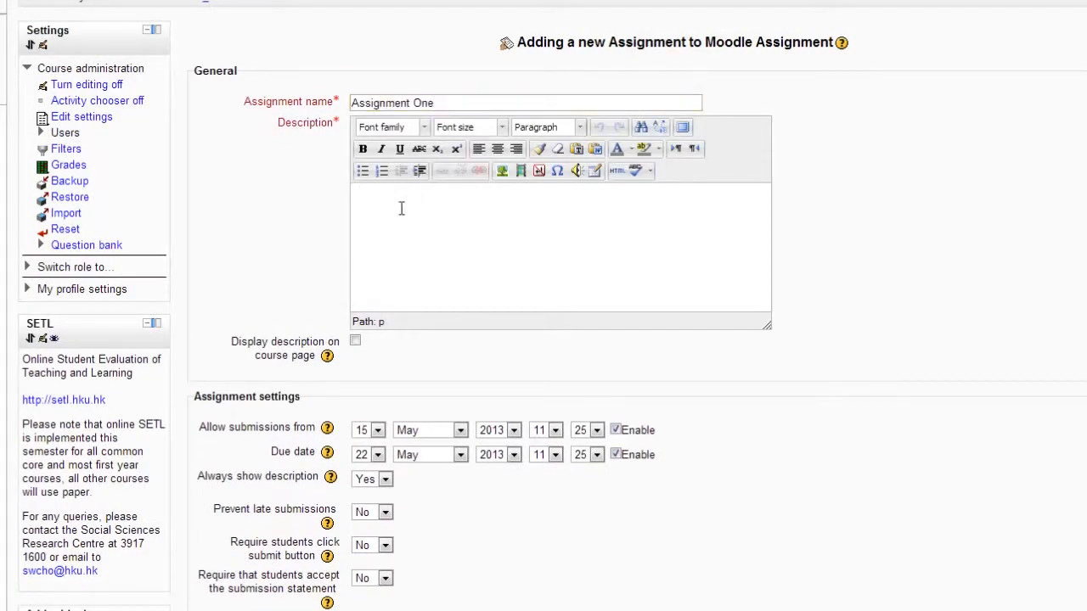
pyautogui.write('Assignment One')
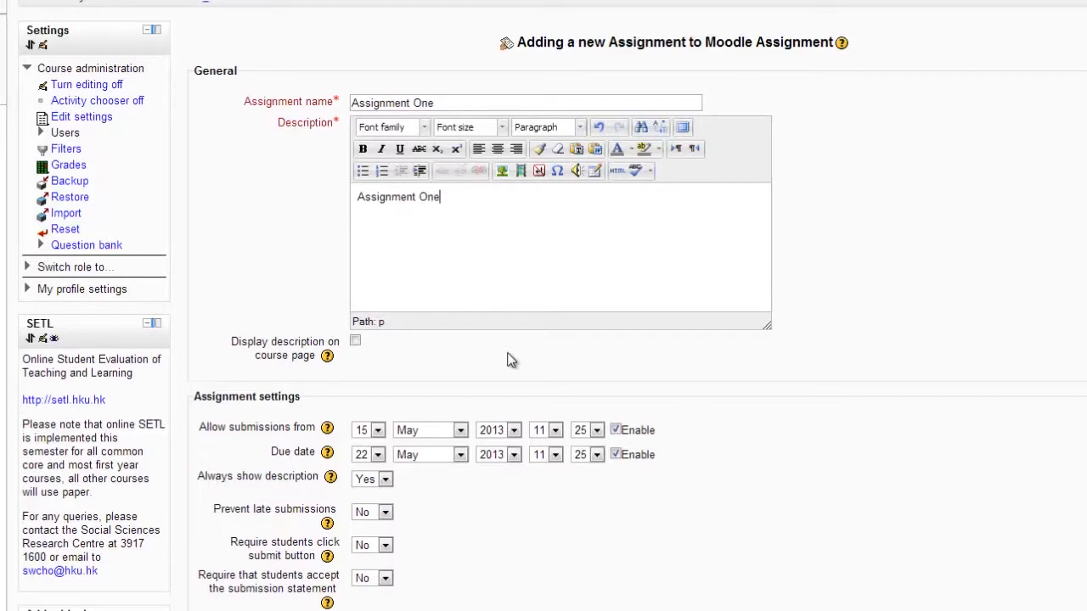
# Set Feedback comments and Feedback files to Yes, and check the feedback files help.
pyautogui.scroll(-3)
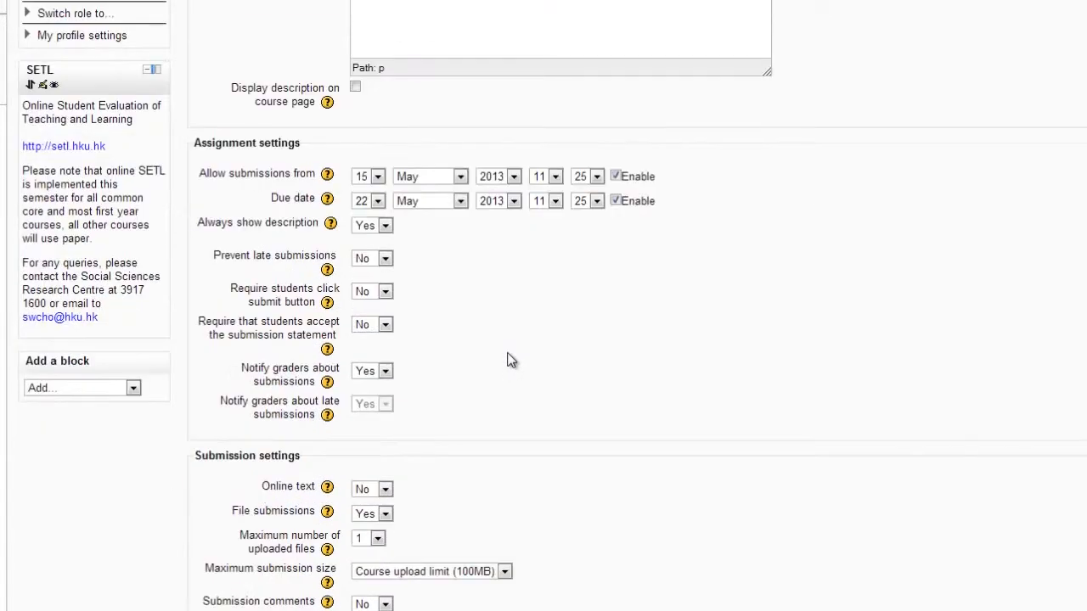
pyautogui.scroll(-3)
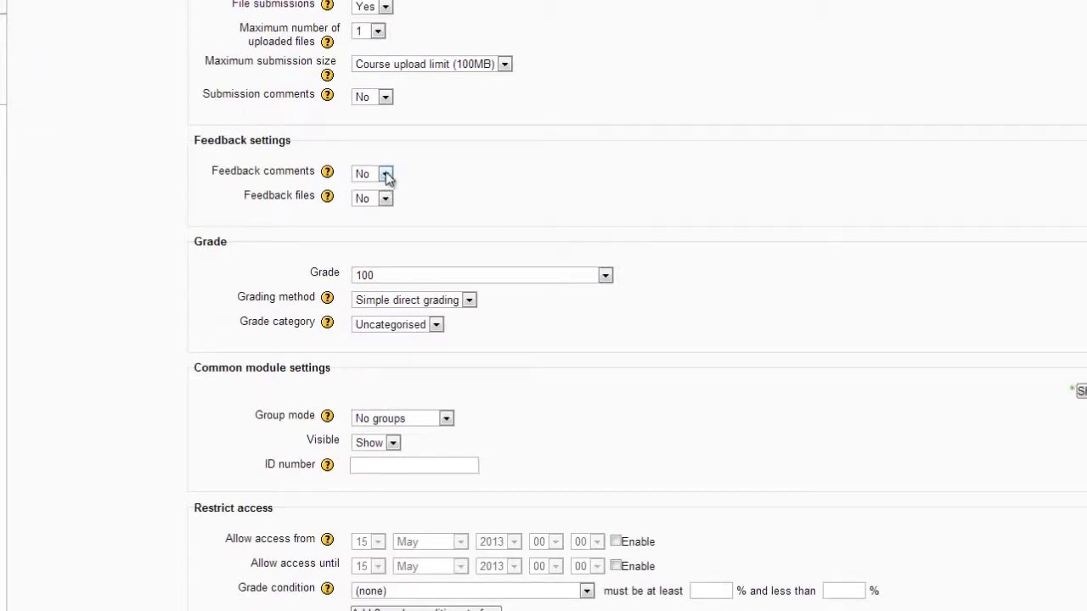
pyautogui.click(385, 173)
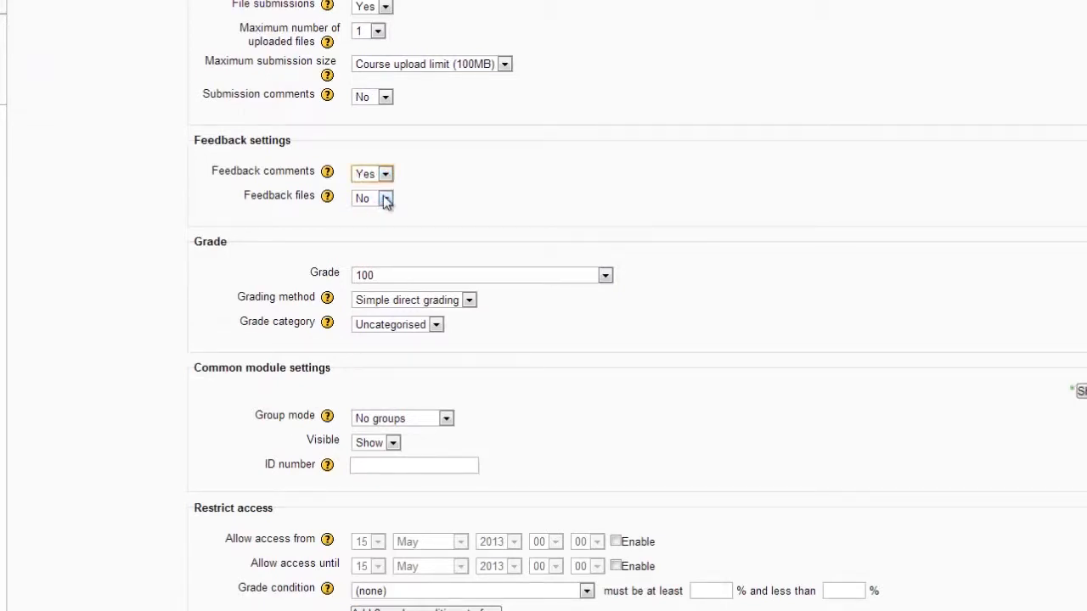
pyautogui.click(384, 197)
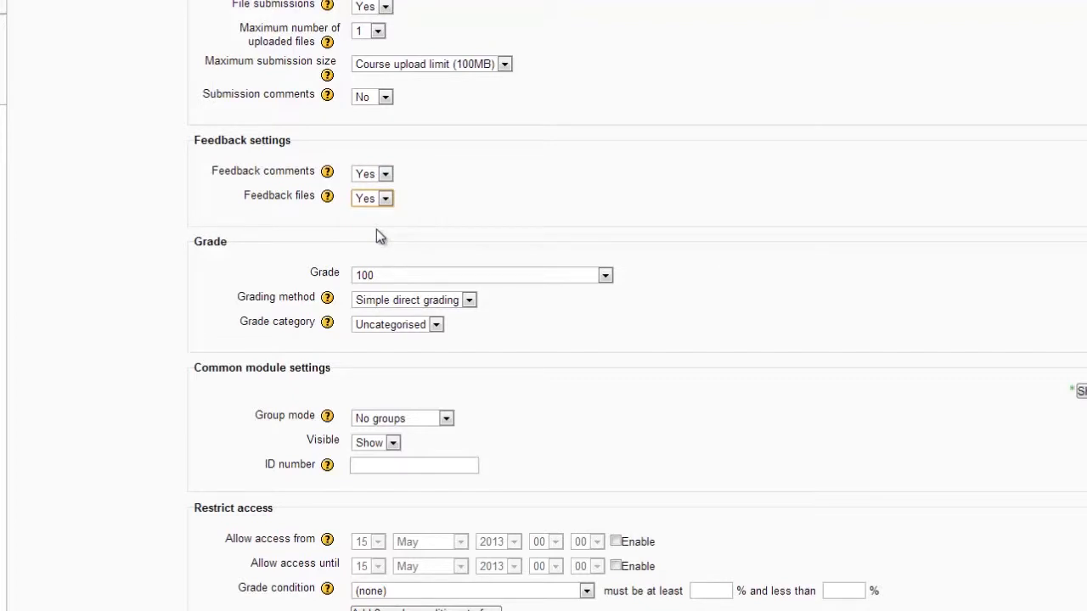
pyautogui.click(326, 195)
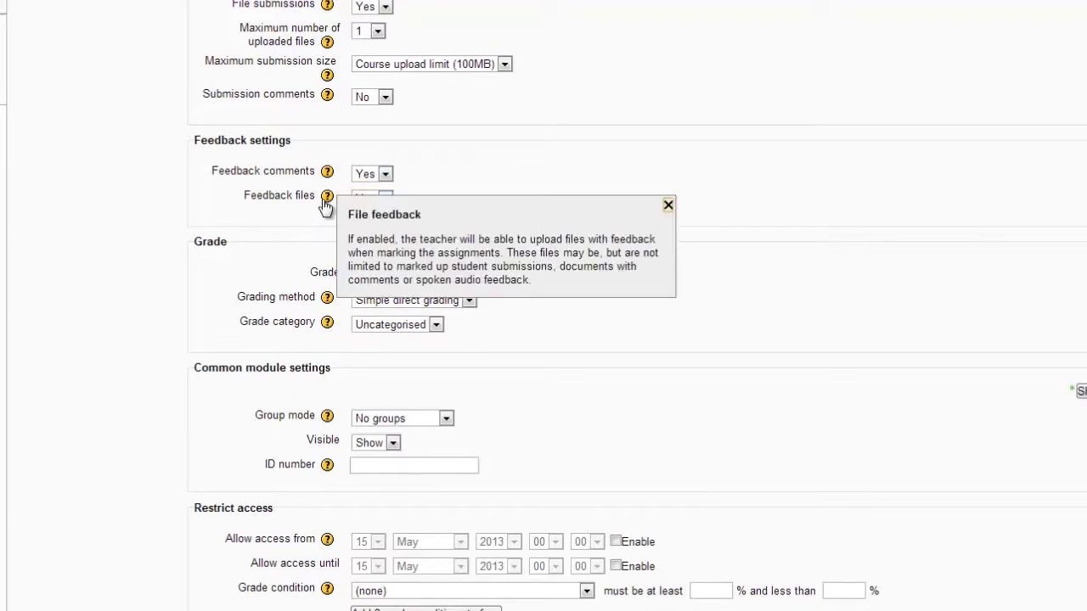
pyautogui.moveTo(326, 195)
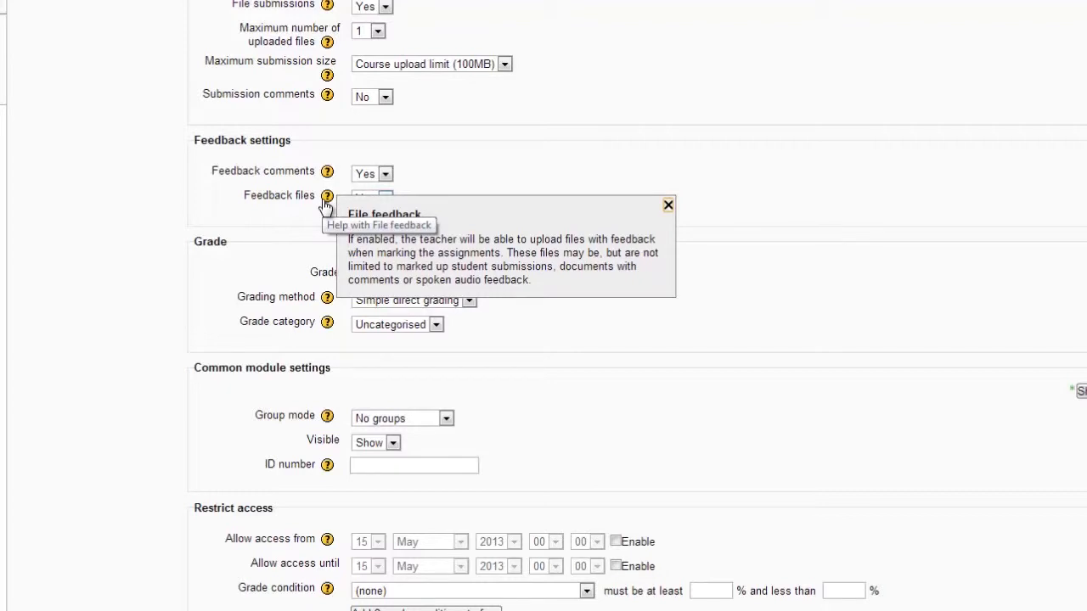
pyautogui.moveTo(667, 207)
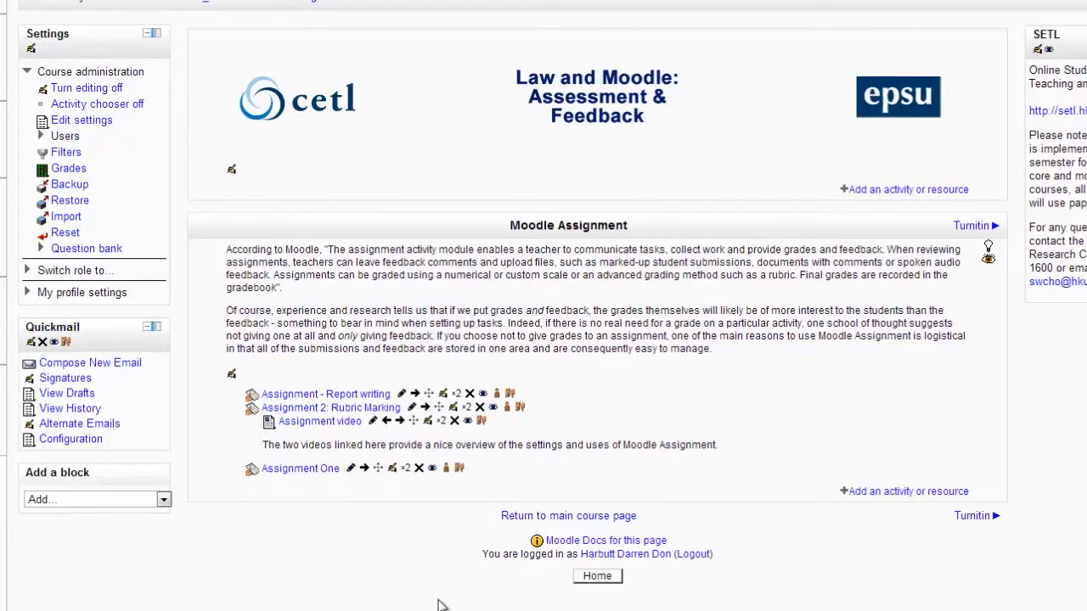
# Open Assignment - Report writing and view all its submissions.
pyautogui.click(325, 393)
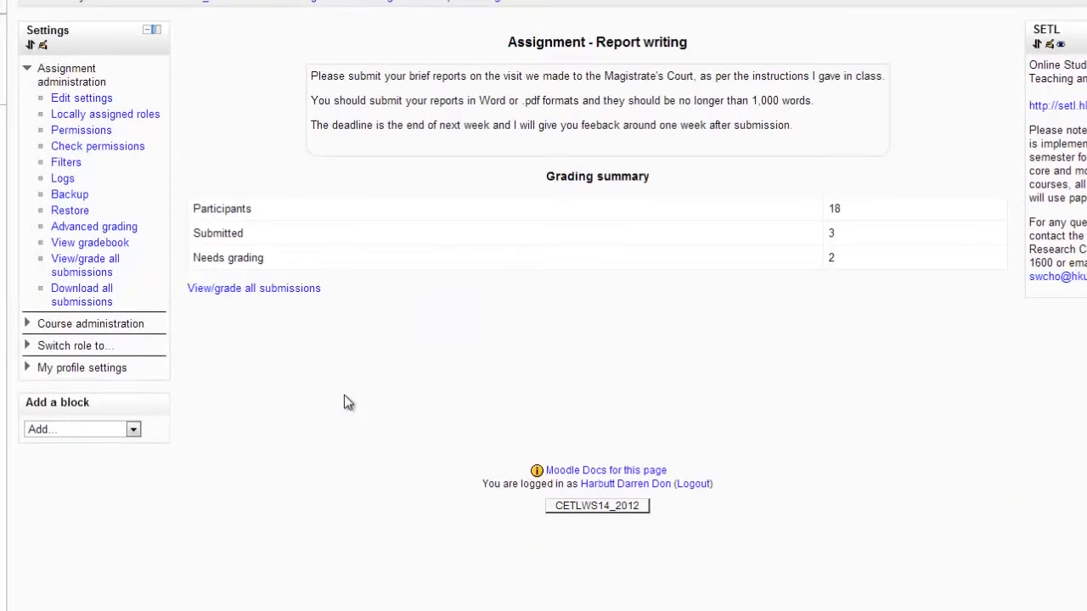
pyautogui.moveTo(262, 320)
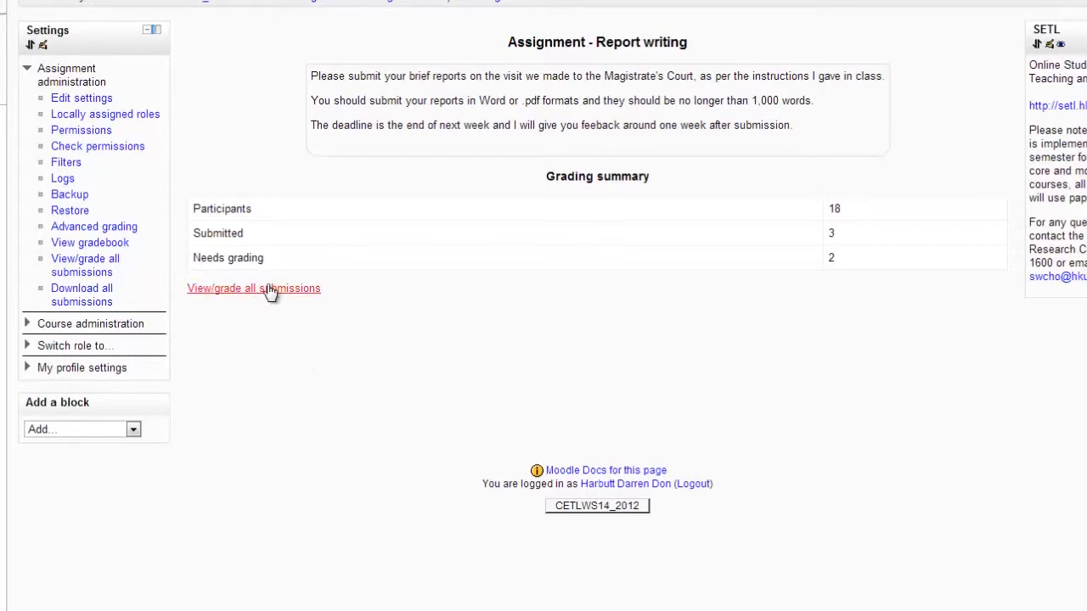
pyautogui.click(253, 287)
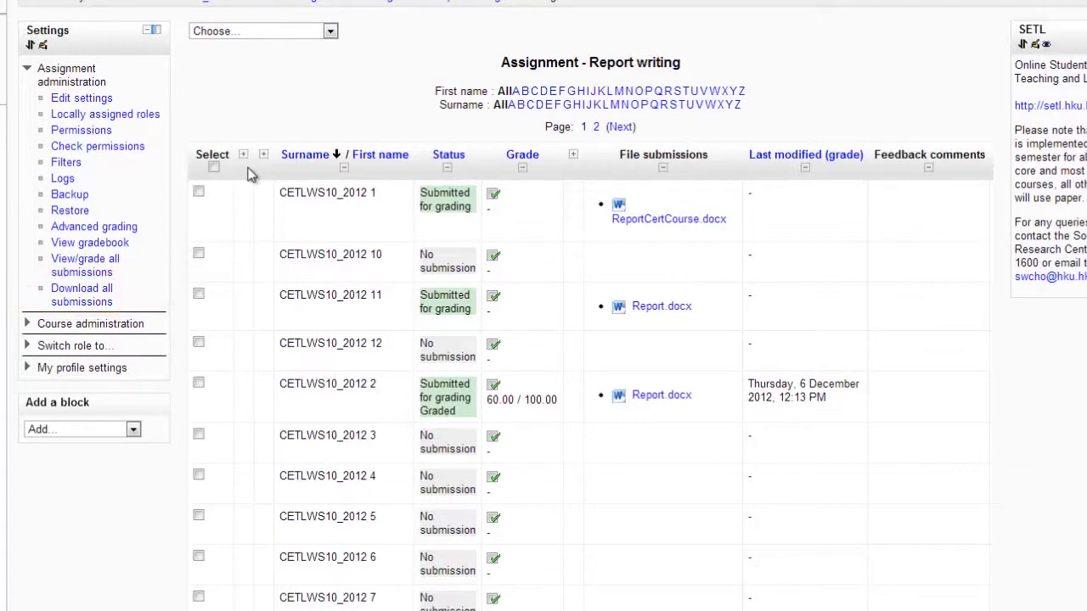
pyautogui.moveTo(448, 170)
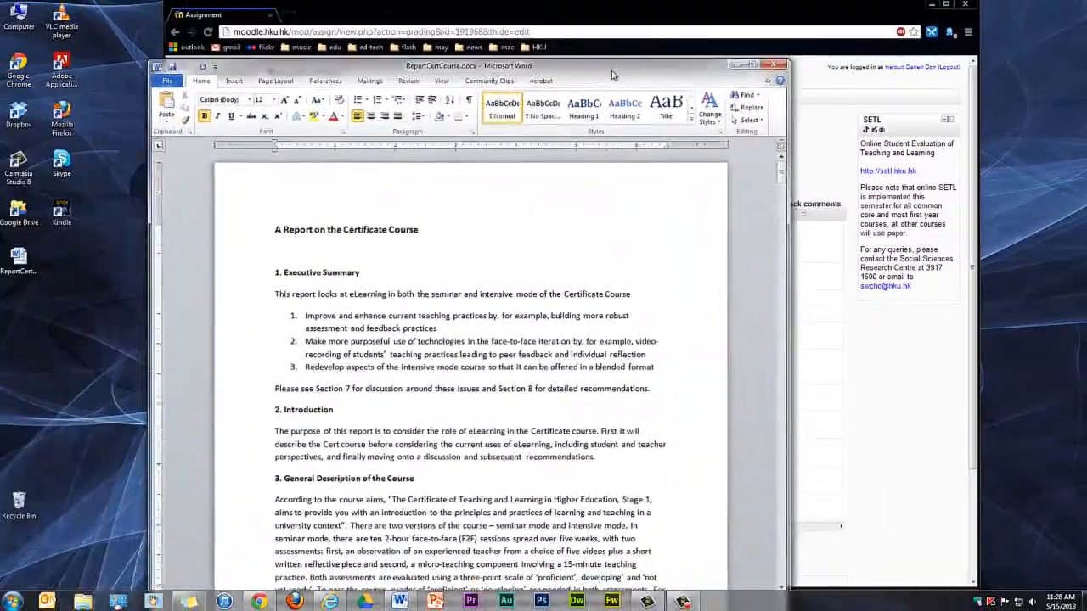
# Add a review comment on 'discussion around' in the report in Word.
pyautogui.click(768, 63)
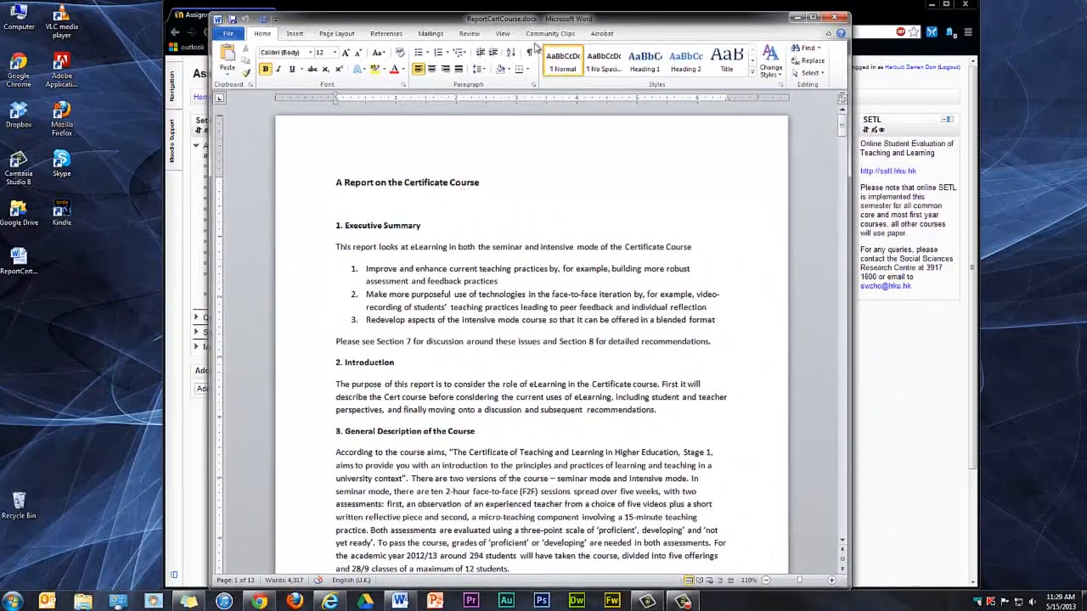
pyautogui.click(469, 34)
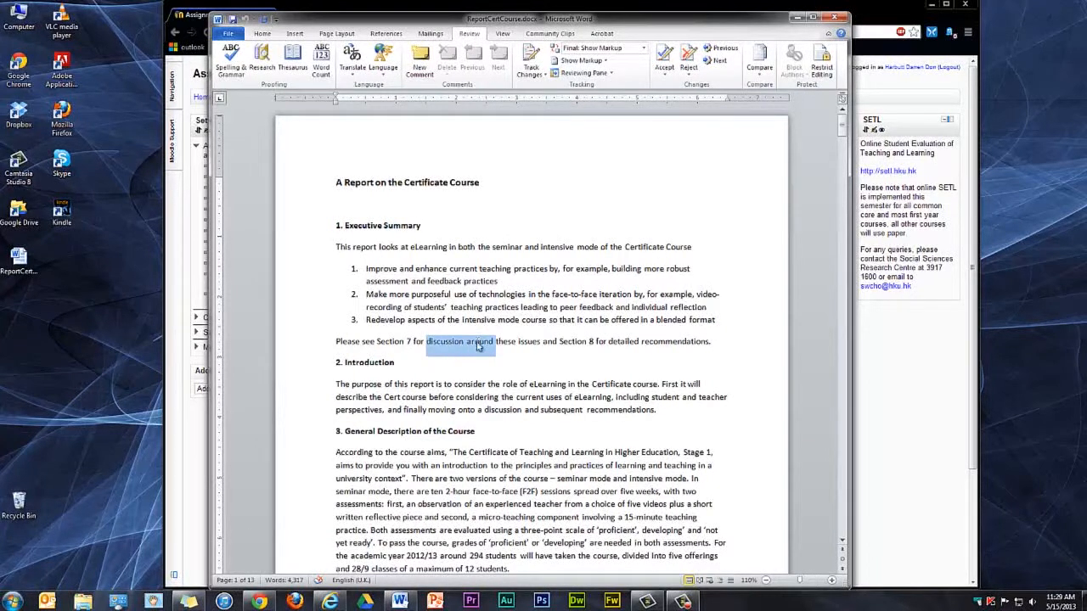
pyautogui.click(418, 60)
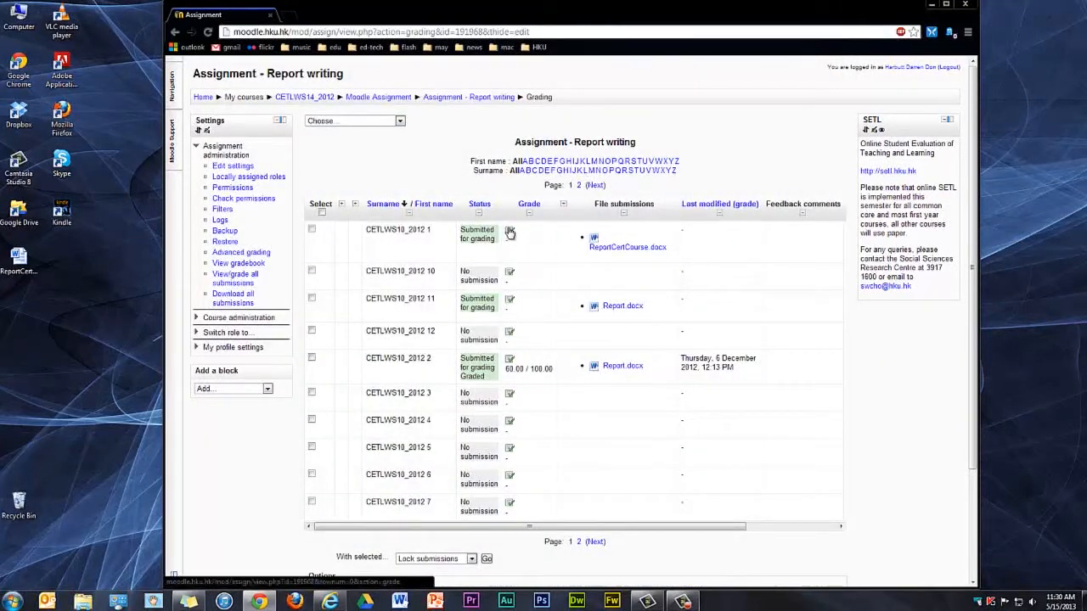
# Give the first student's report 80 out of 100 with feedback 'good work'.
pyautogui.click(509, 234)
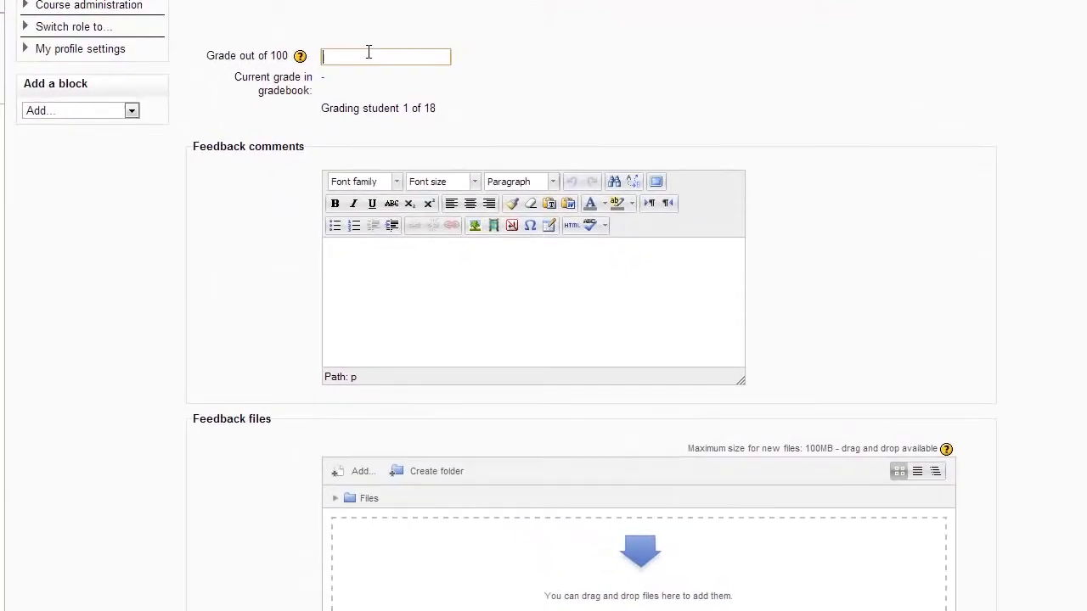
pyautogui.write('80')
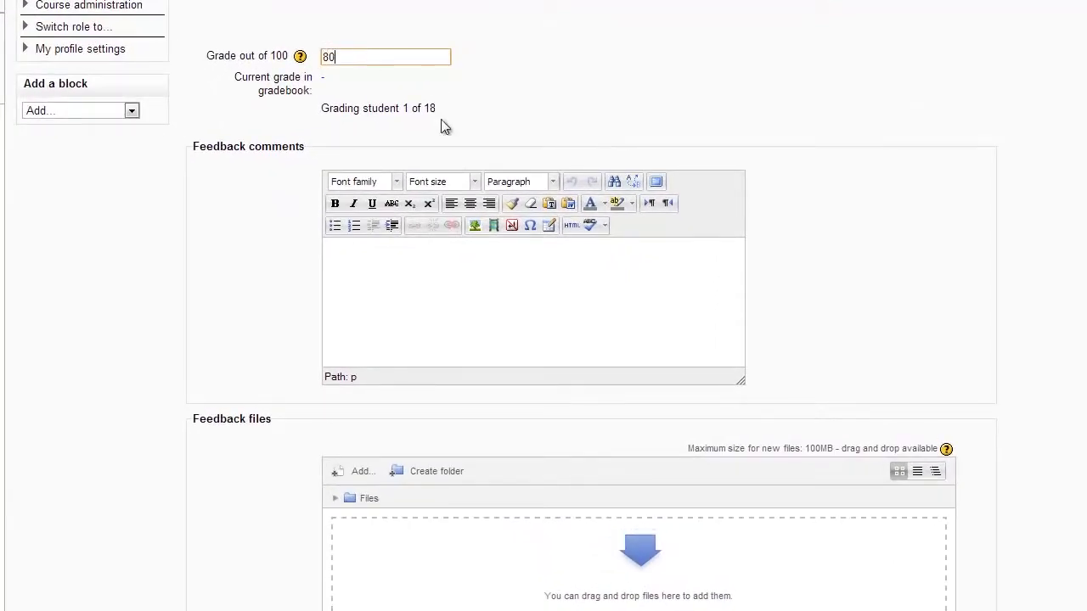
pyautogui.write('g')
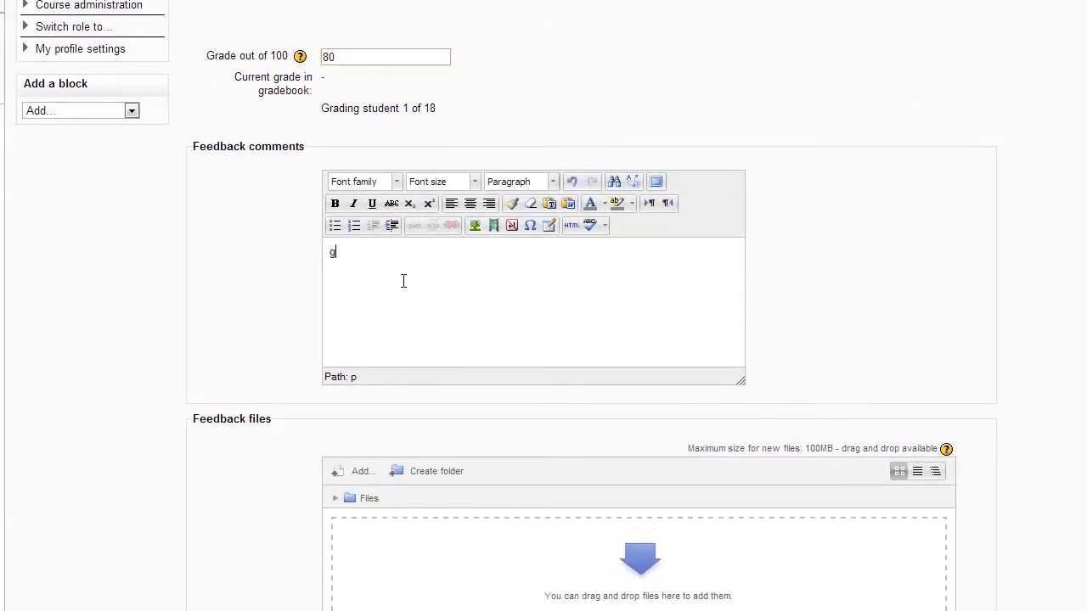
pyautogui.write('ood wor')
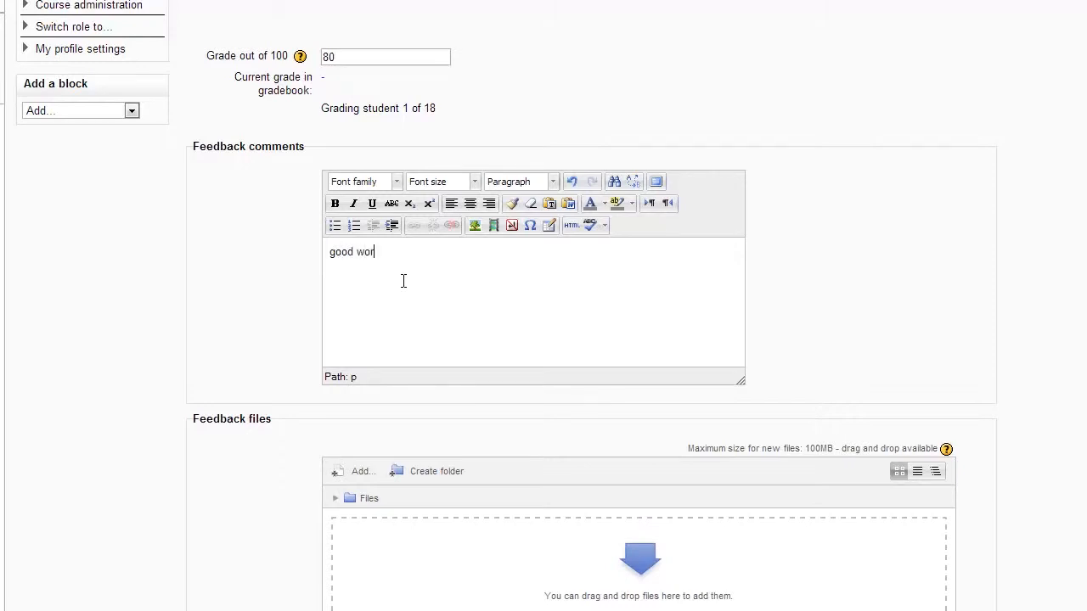
pyautogui.write('k')
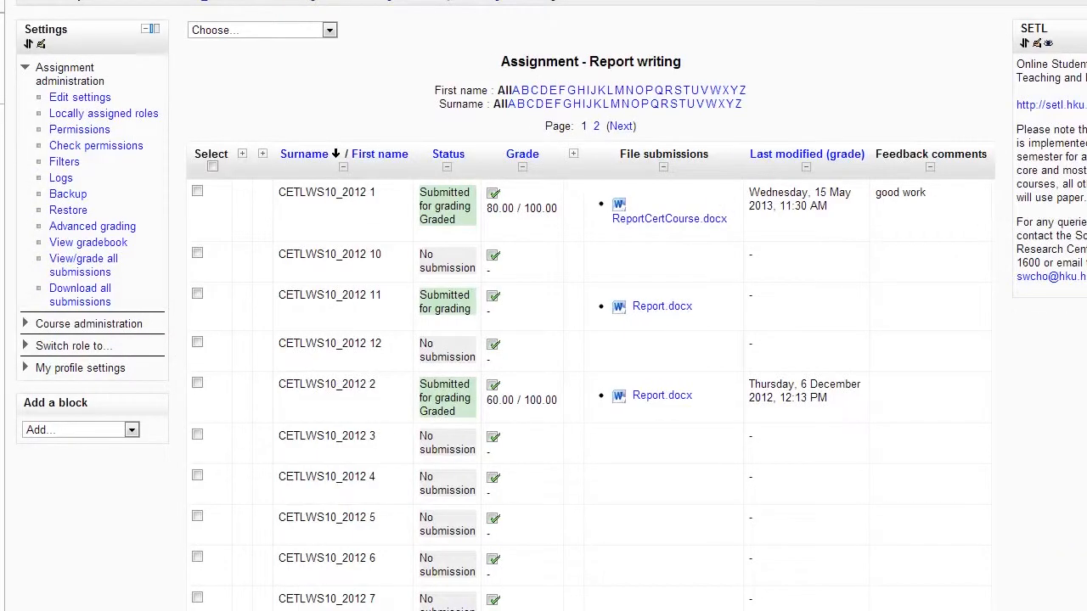
pyautogui.hscroll(3)
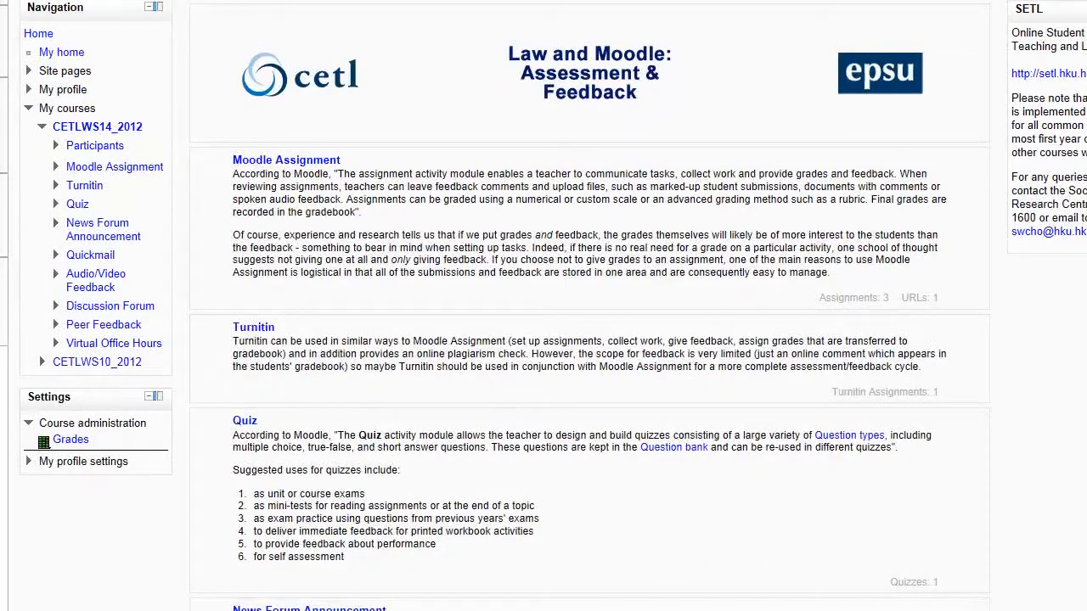
pyautogui.moveTo(70, 439)
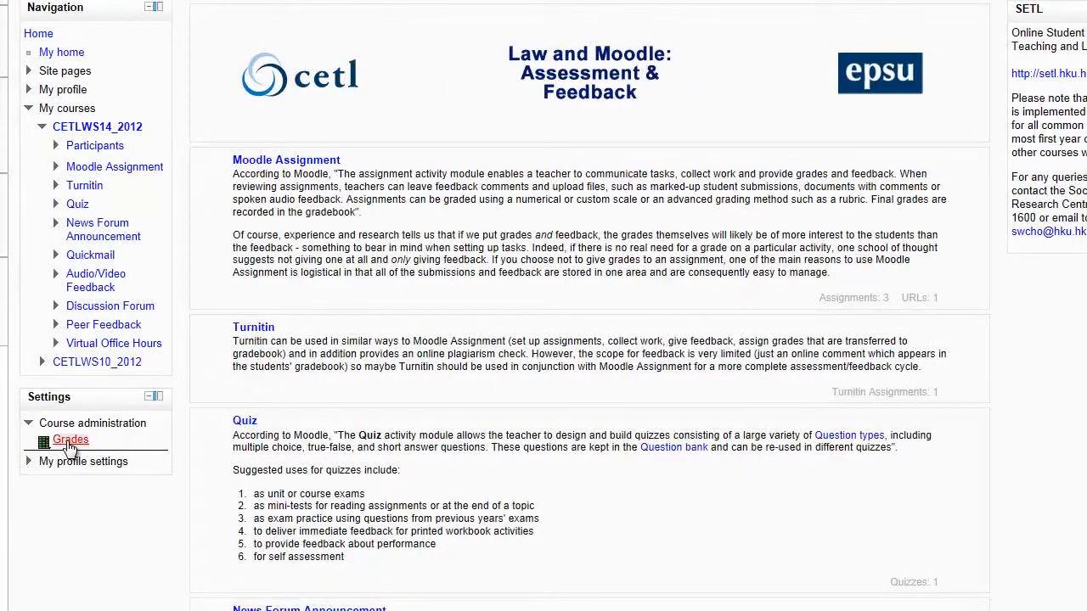
# As the student, view Assignment One's grades and open the returned ReportCertCourse.docx.
pyautogui.click(70, 440)
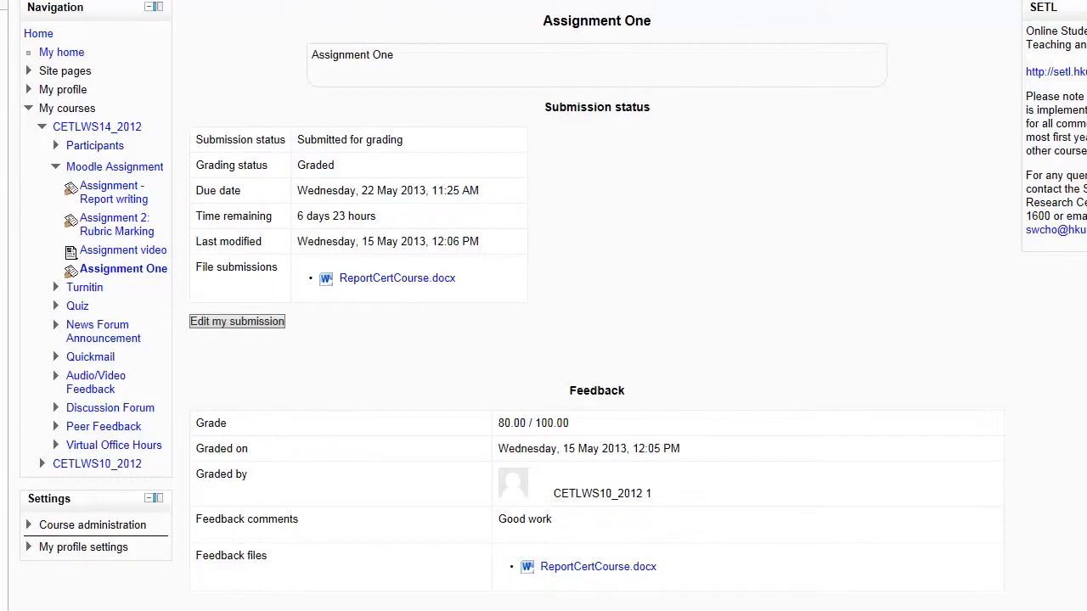
pyautogui.click(396, 279)
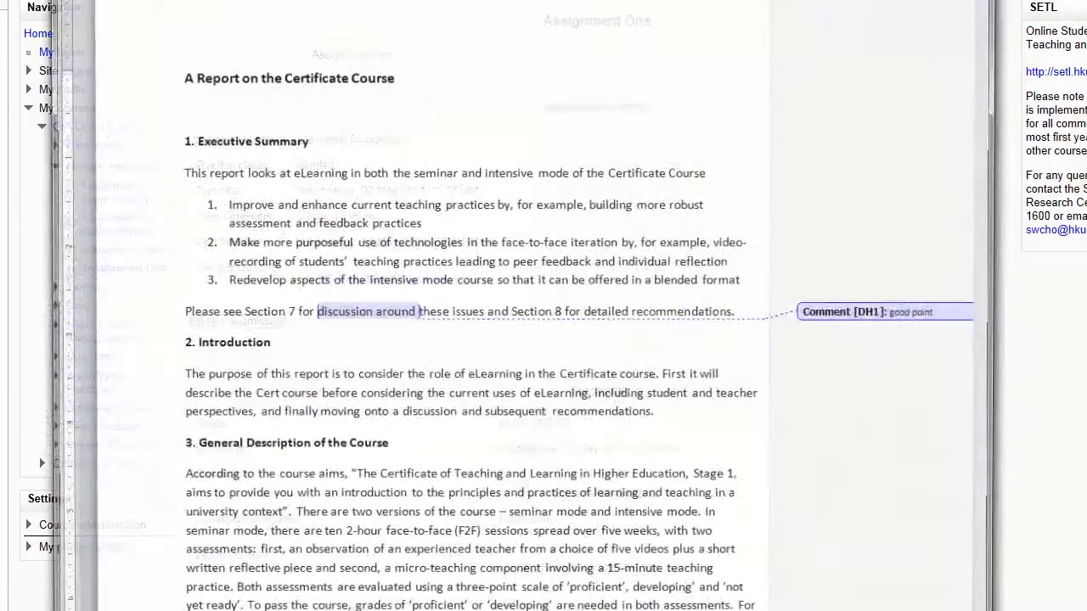